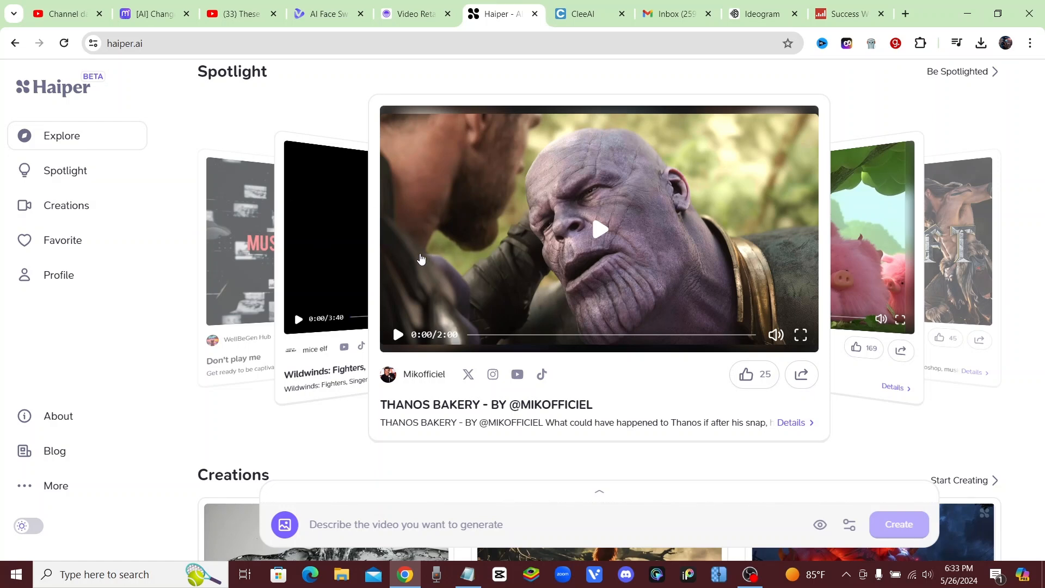
{"action": "mouse_move", "coordinate": [597, 255]}
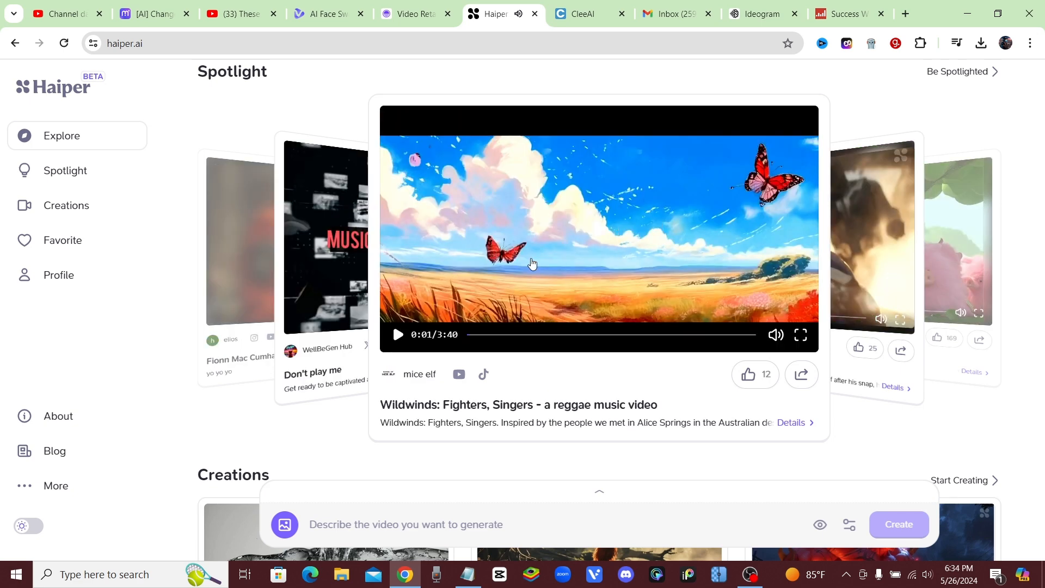
{"action": "mouse_move", "coordinate": [370, 355]}
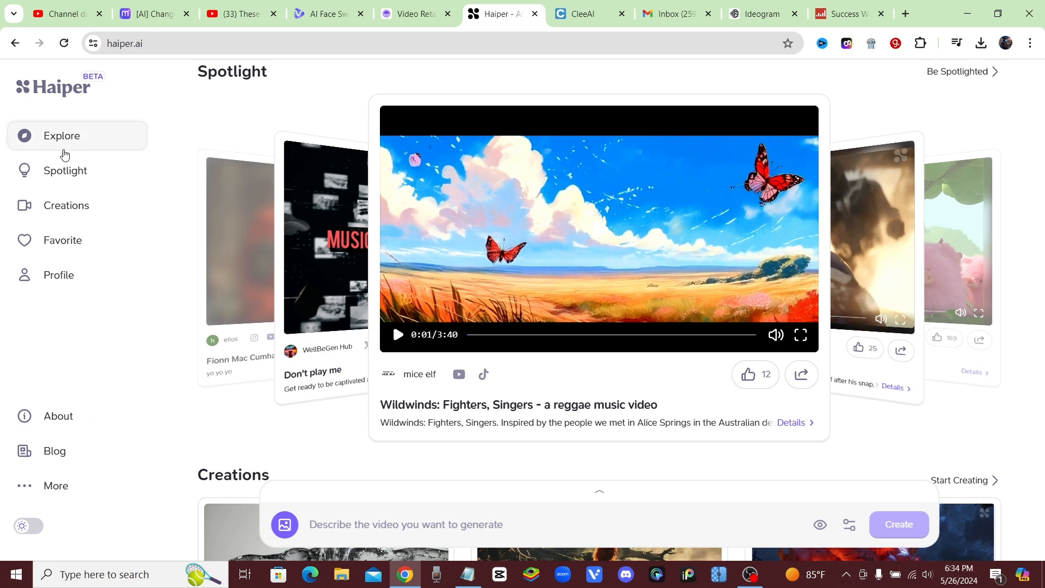
Browse the Explore page, view the dragon-eye creation's details, then return to the top
{"action": "left_click", "coordinate": [397, 334]}
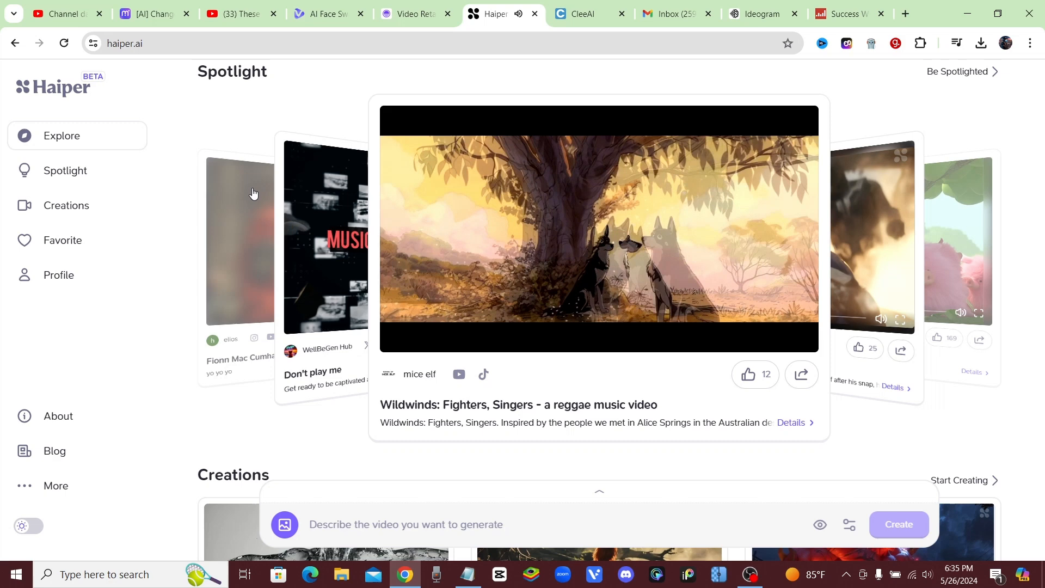
{"action": "scroll", "scroll_direction": "down", "scroll_amount": 3}
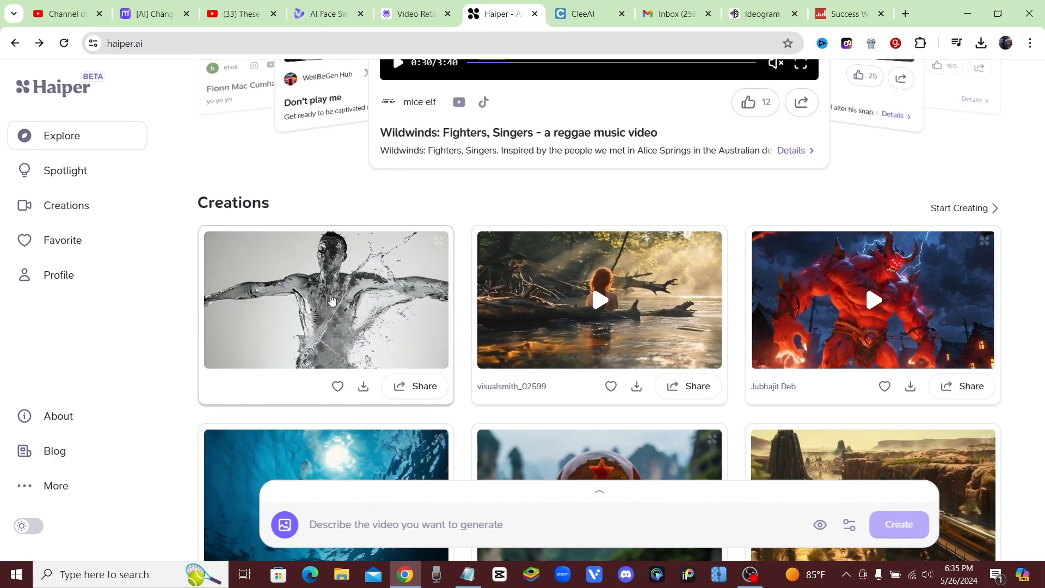
{"action": "mouse_move", "coordinate": [632, 353]}
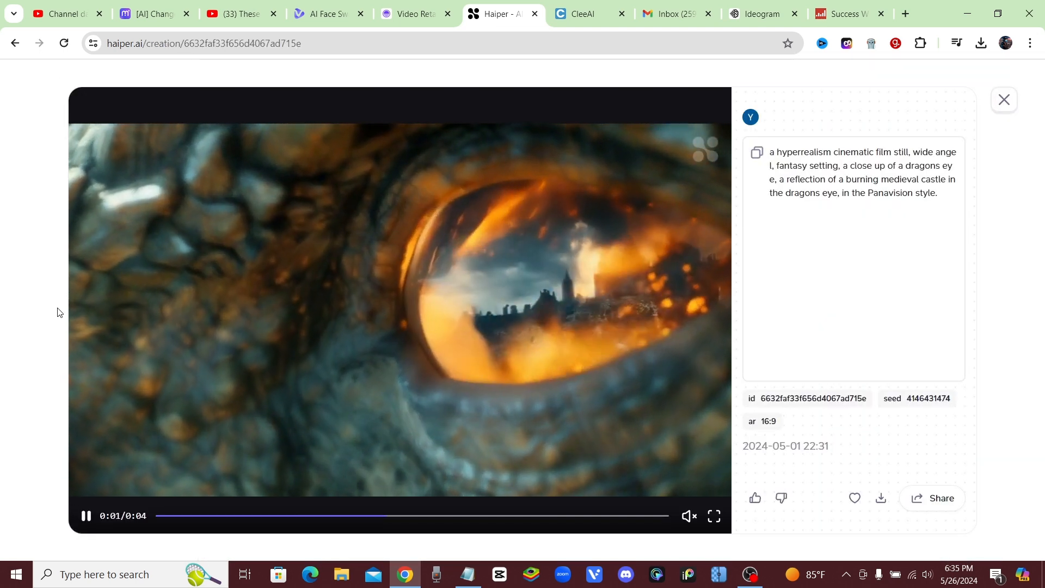
{"action": "left_click", "coordinate": [400, 309]}
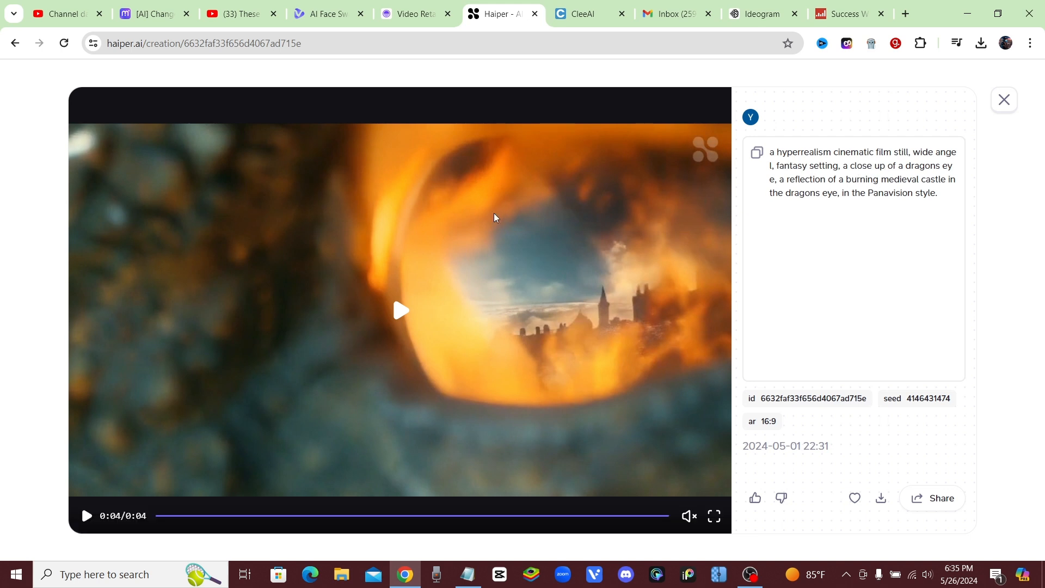
{"action": "left_click", "coordinate": [401, 311]}
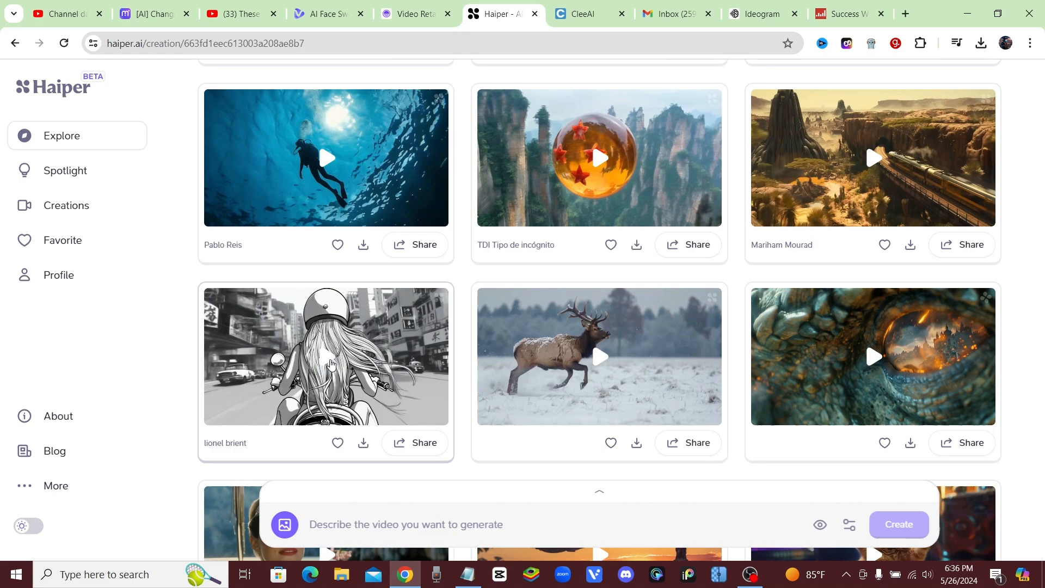
{"action": "left_click", "coordinate": [325, 356]}
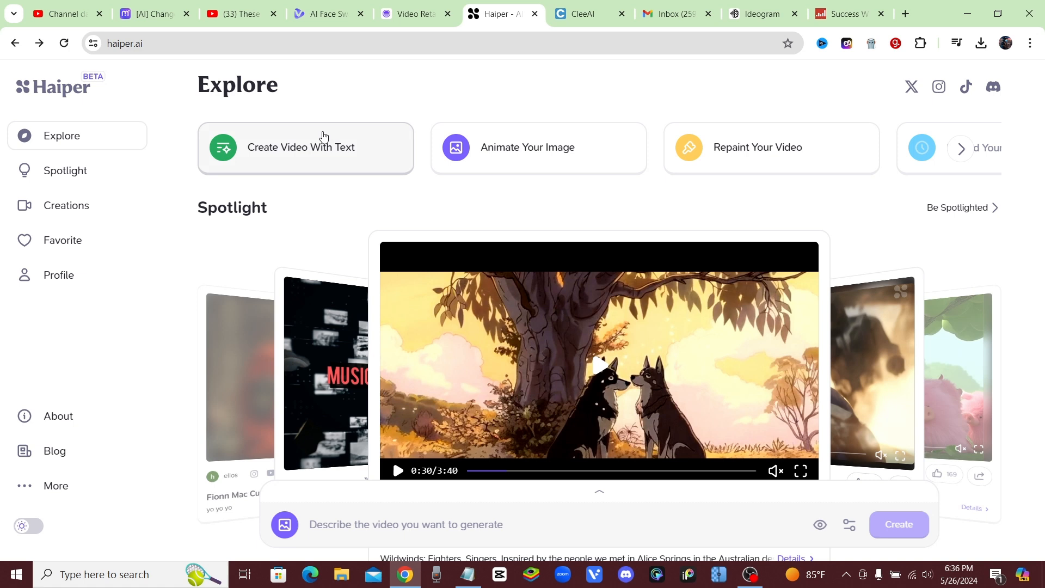
{"action": "mouse_move", "coordinate": [281, 157]}
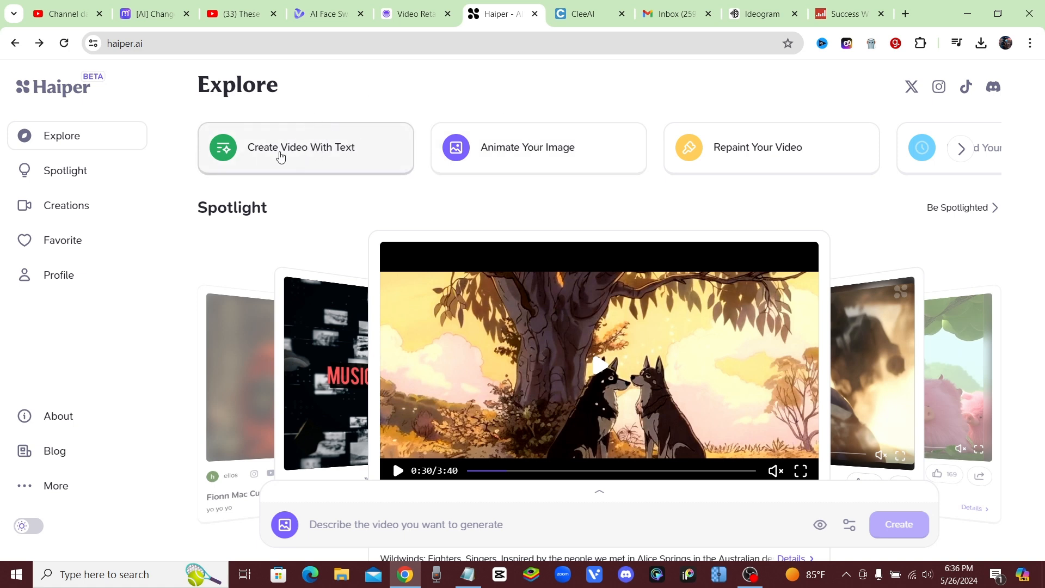
{"action": "mouse_move", "coordinate": [319, 161]}
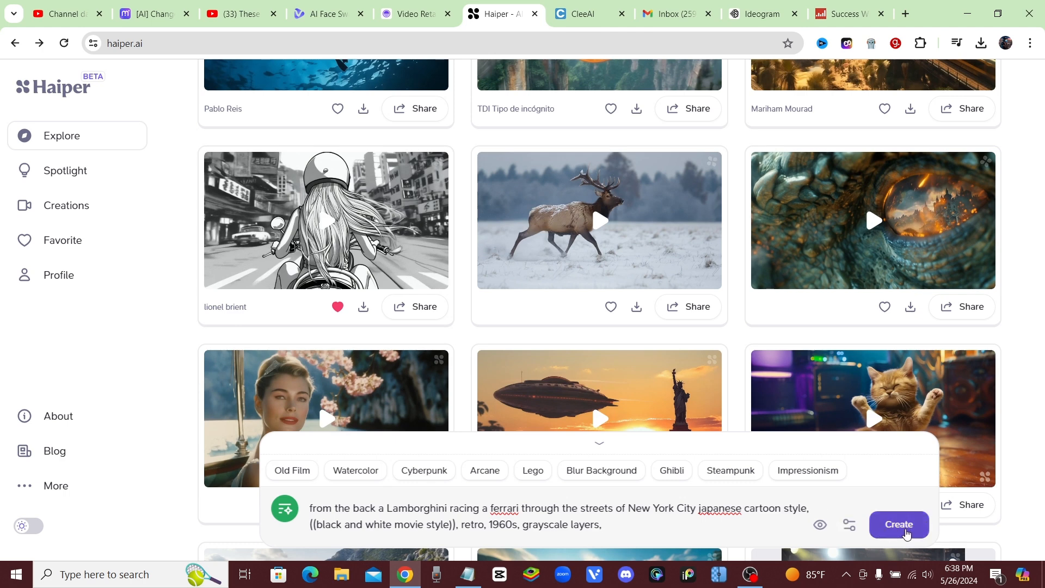
Create the video from the Lamborghini-versus-Ferrari New York street-chase prompt
{"action": "left_click", "coordinate": [899, 523]}
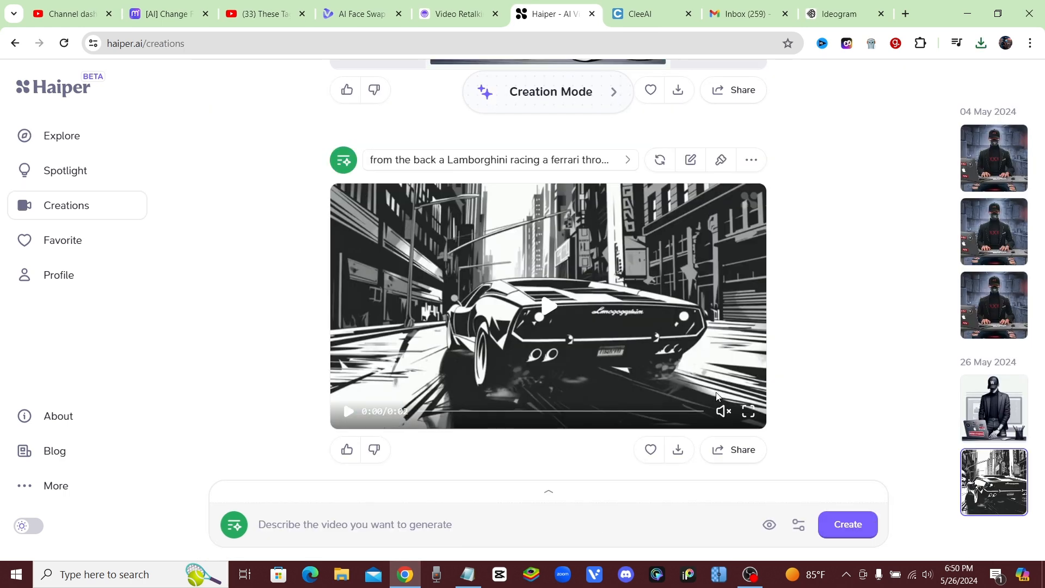
Play the Lamborghini video with sound on, then start a new prompt from it
{"action": "left_click", "coordinate": [723, 412]}
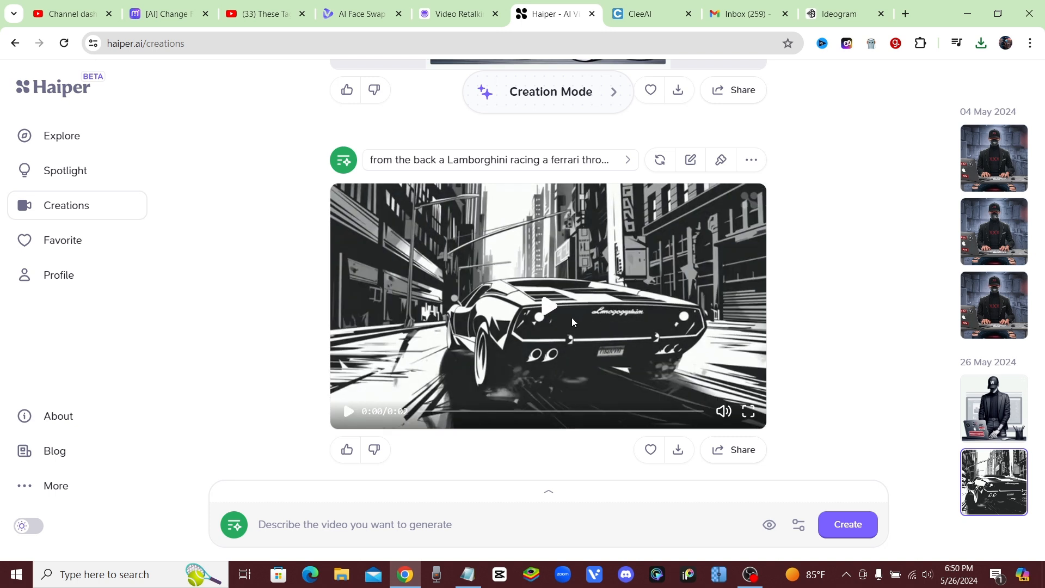
{"action": "left_click", "coordinate": [549, 307]}
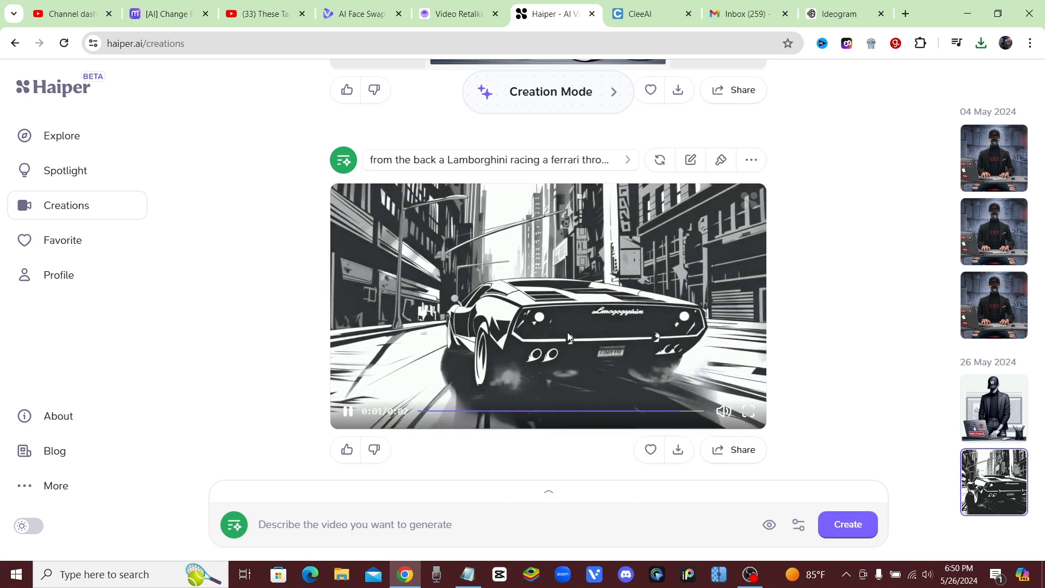
{"action": "left_click", "coordinate": [348, 412]}
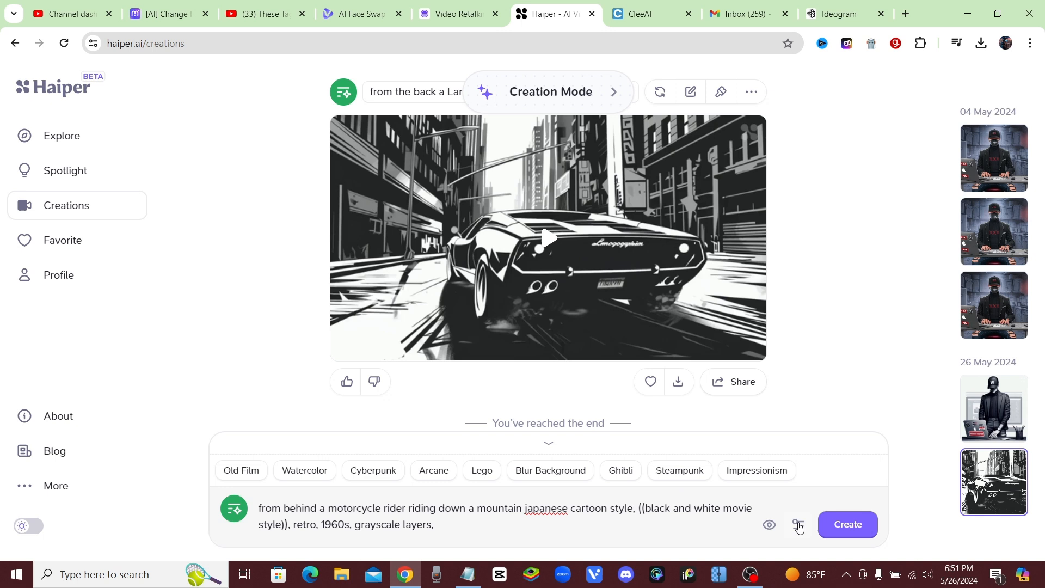
Set the video duration to 4 seconds in the generation settings, keeping 16:9
{"action": "left_click", "coordinate": [799, 524]}
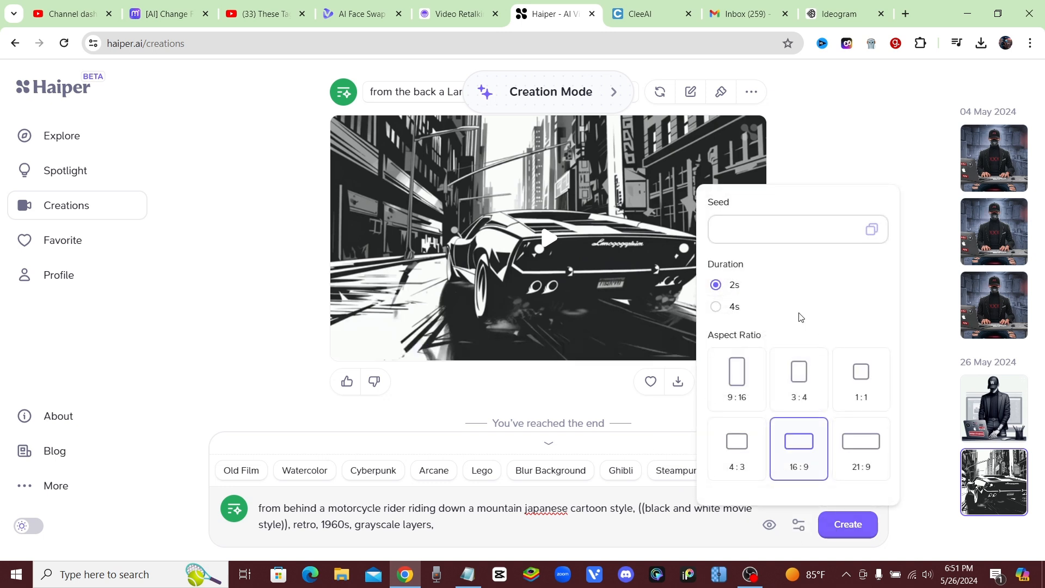
{"action": "mouse_move", "coordinate": [725, 297]}
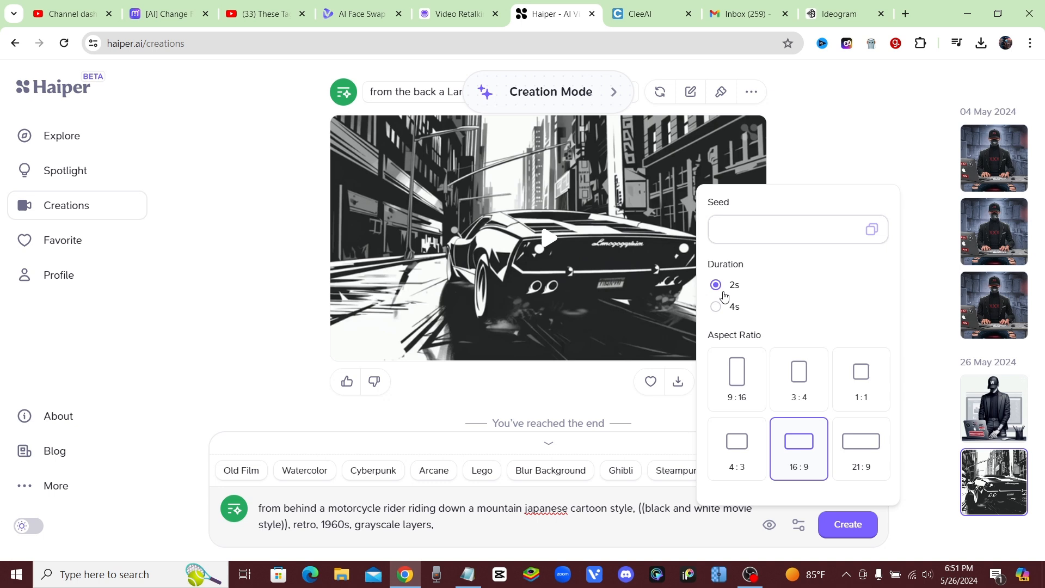
{"action": "left_click", "coordinate": [716, 307]}
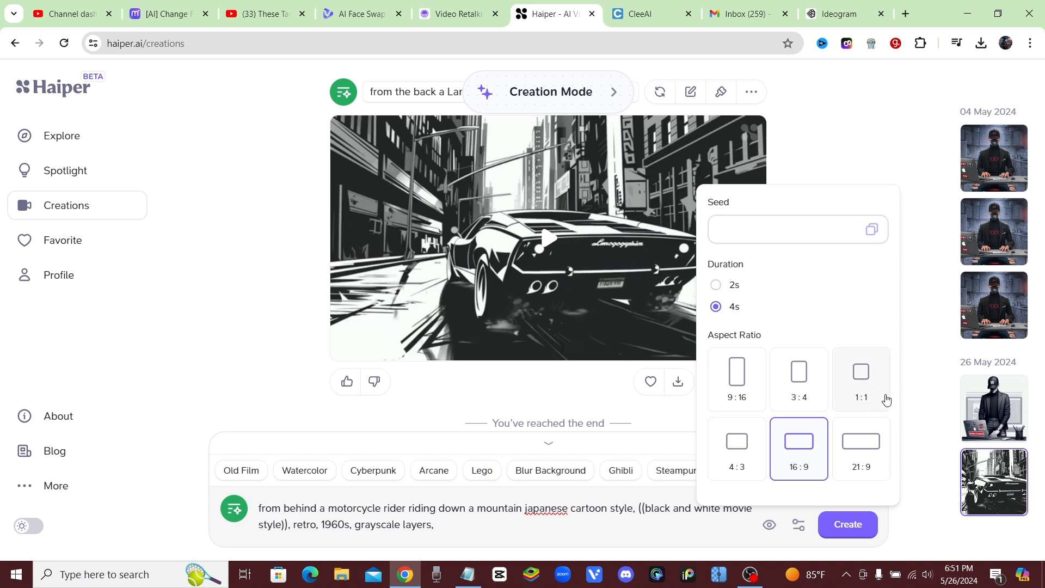
{"action": "mouse_move", "coordinate": [740, 301]}
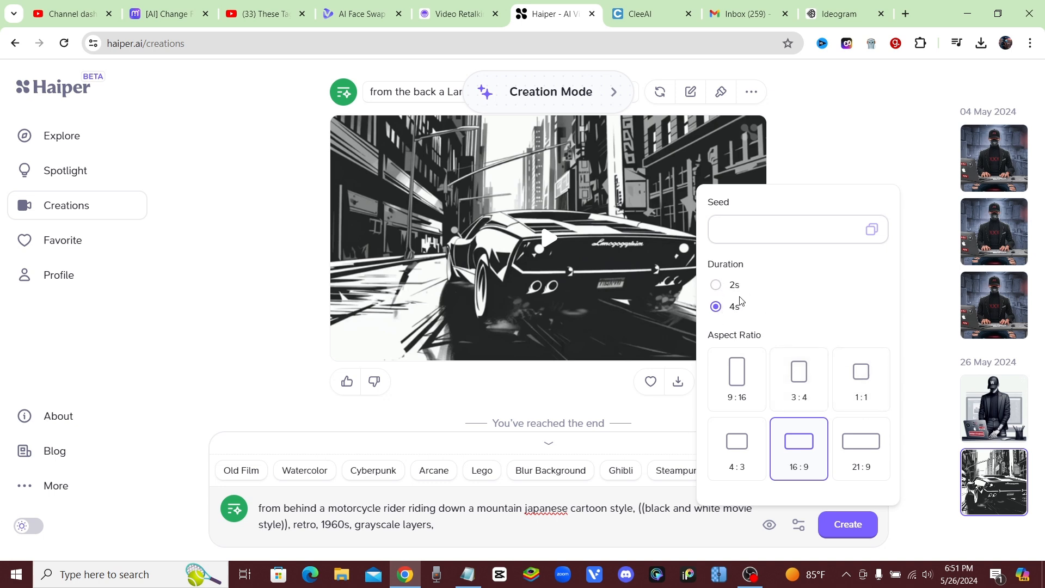
{"action": "mouse_move", "coordinate": [771, 307]}
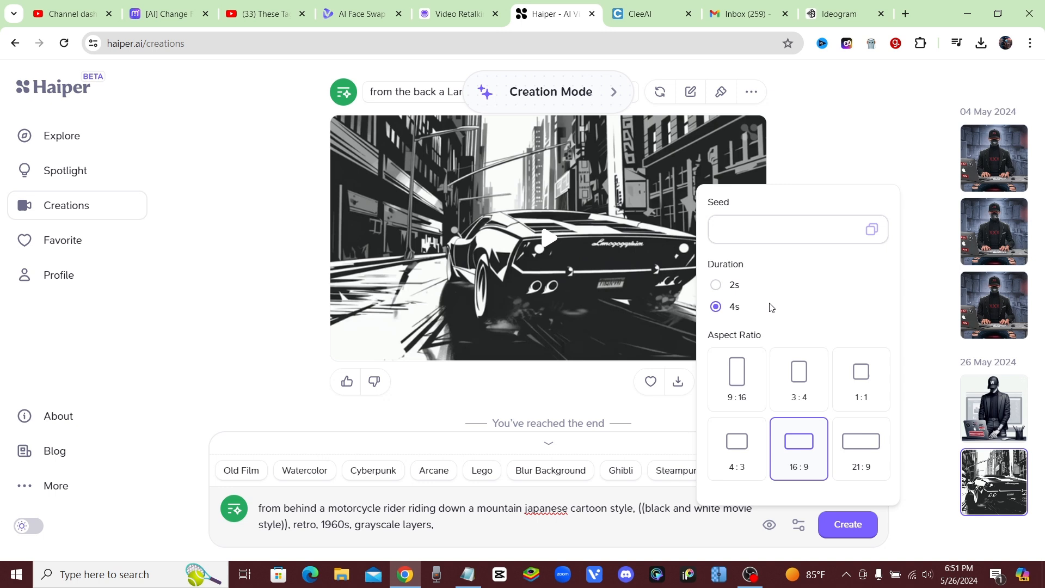
{"action": "mouse_move", "coordinate": [762, 261]}
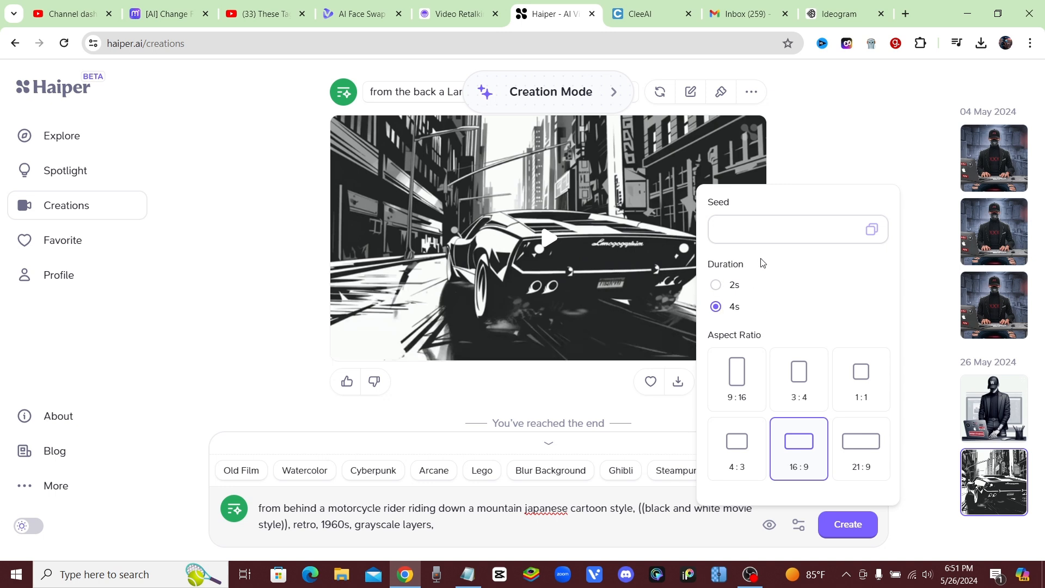
{"action": "mouse_move", "coordinate": [696, 390]}
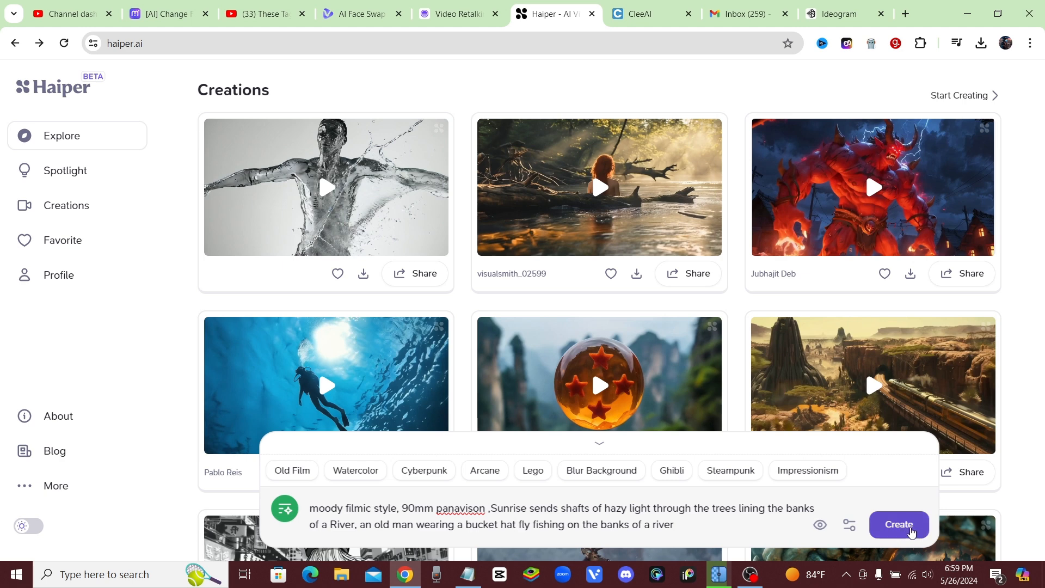
Create the 4-second video of an old man fly fishing by a misty river
{"action": "left_click", "coordinate": [899, 523]}
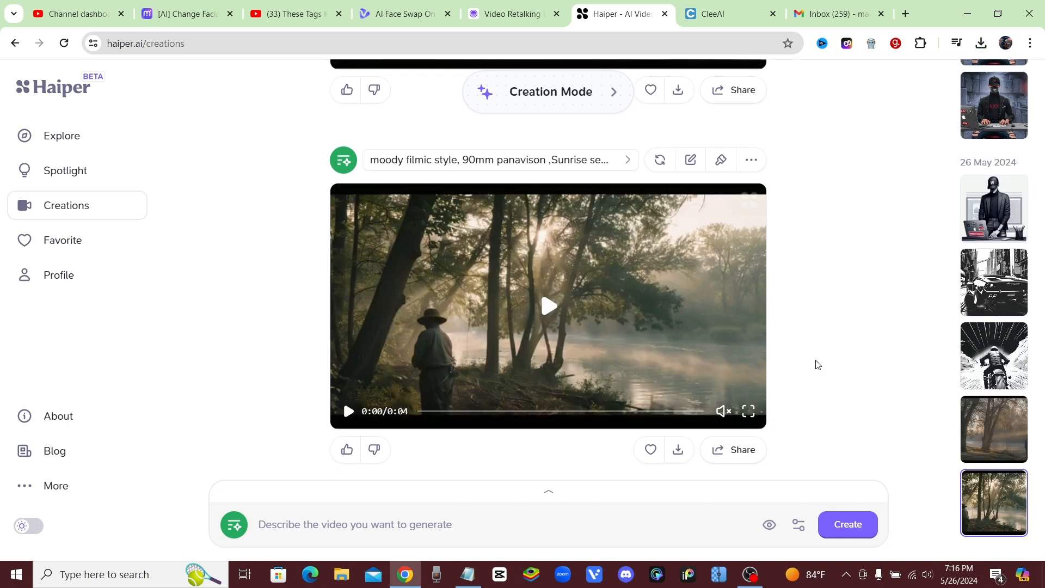
{"action": "mouse_move", "coordinate": [431, 386]}
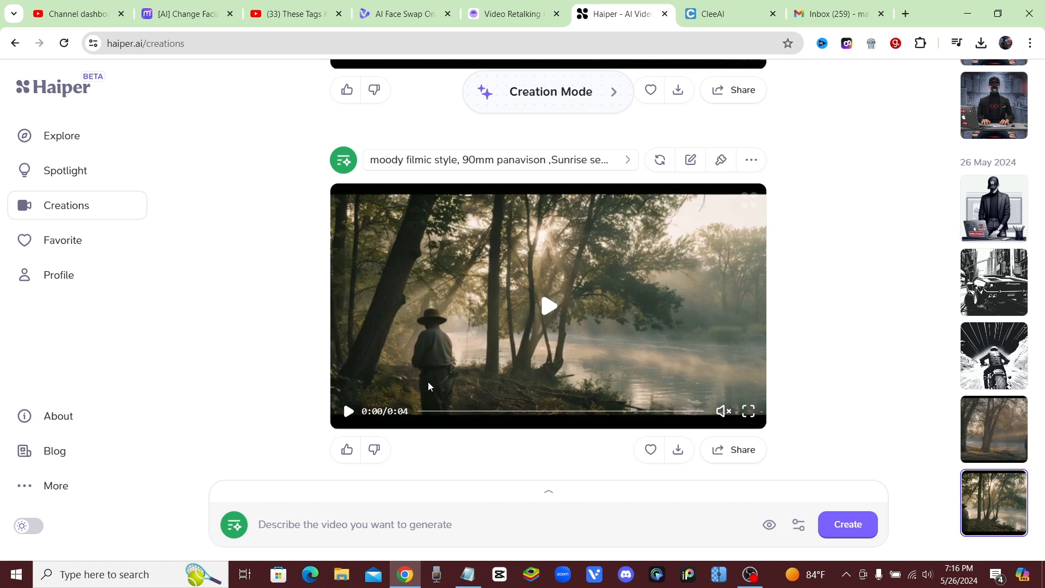
{"action": "left_click", "coordinate": [547, 305]}
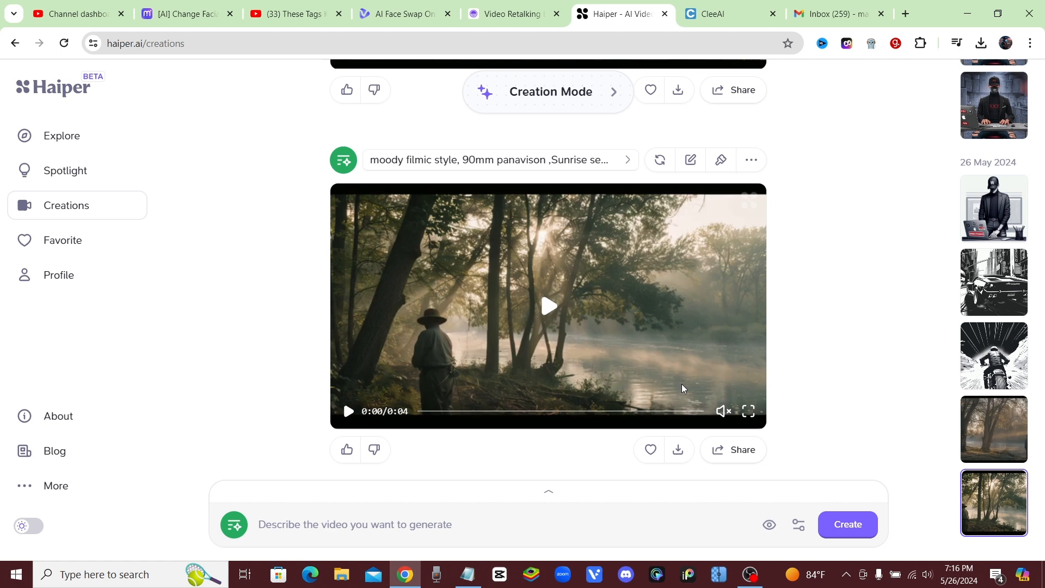
{"action": "left_click", "coordinate": [547, 306]}
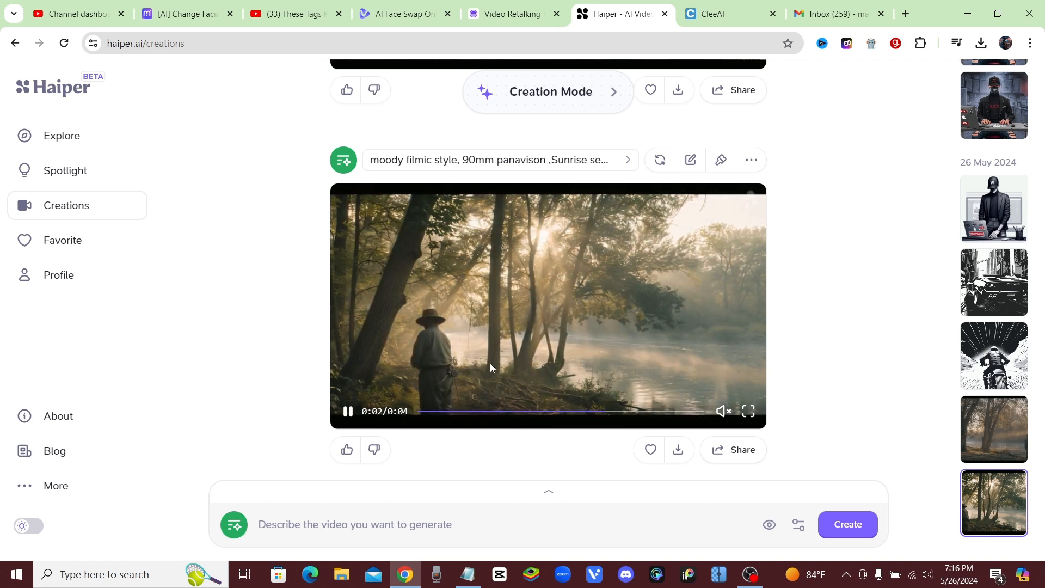
{"action": "left_click", "coordinate": [491, 368]}
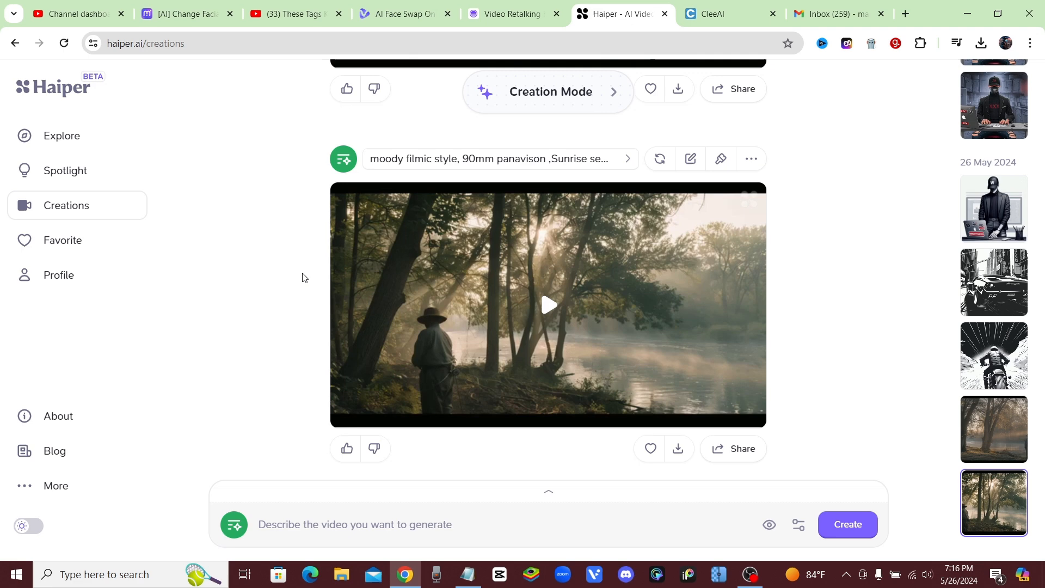
{"action": "scroll", "scroll_direction": "down", "scroll_amount": 3}
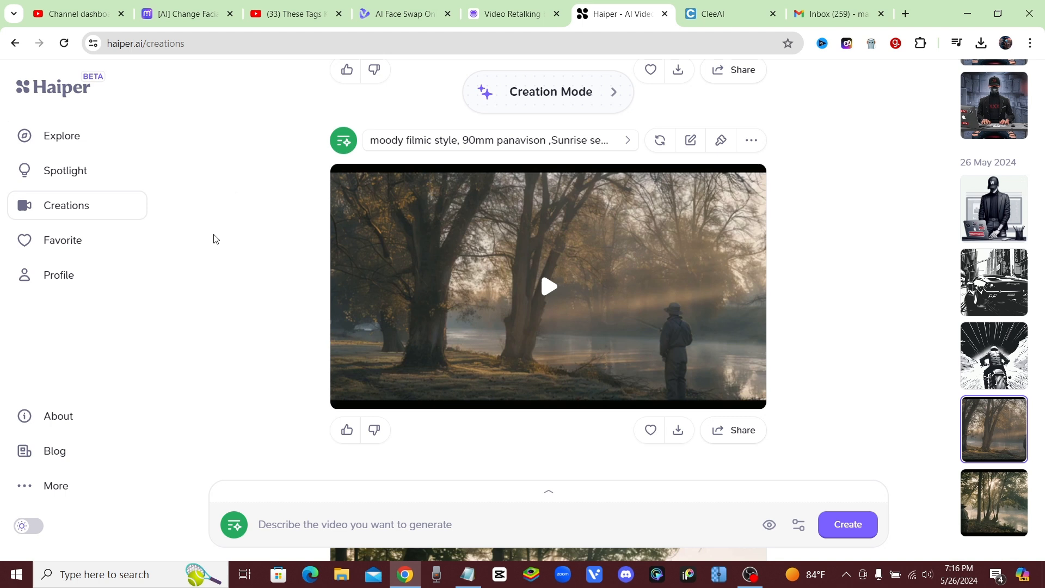
{"action": "mouse_move", "coordinate": [142, 129]}
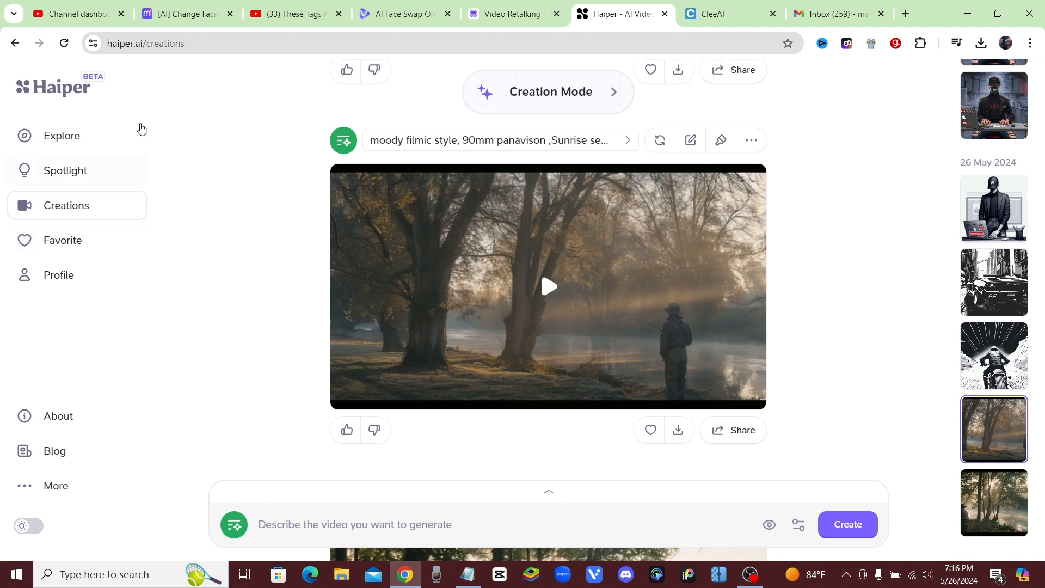
{"action": "mouse_move", "coordinate": [270, 138]}
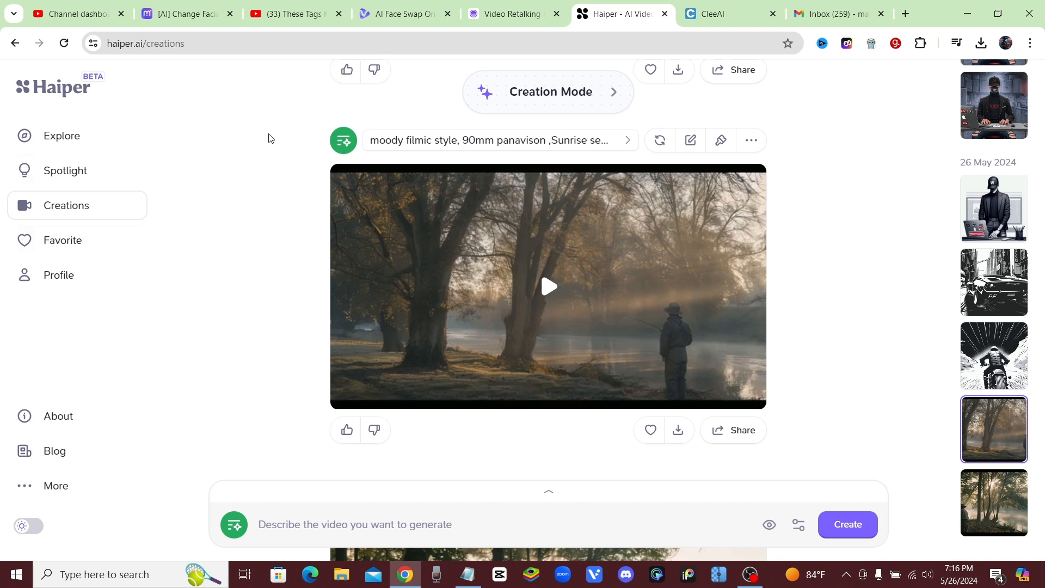